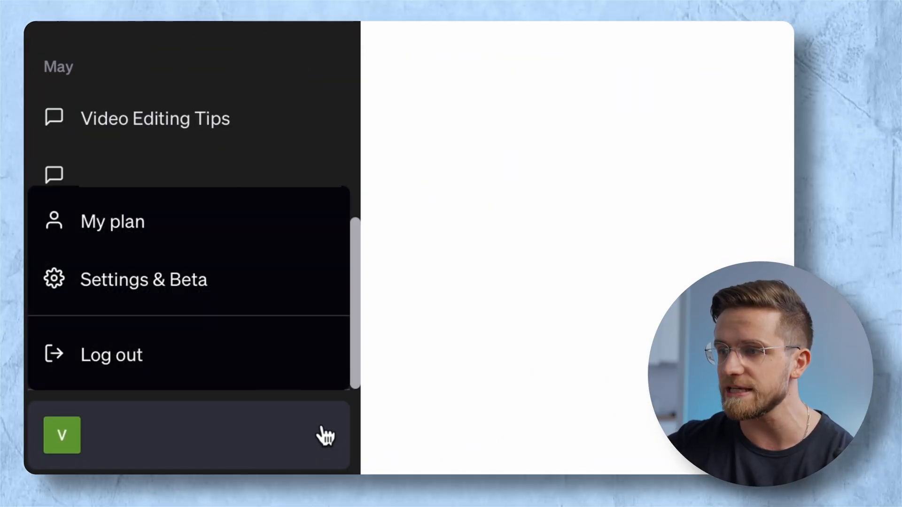
Enable the Code interpreter toggle under Settings & Beta, then return to the chat
left_click(144, 279)
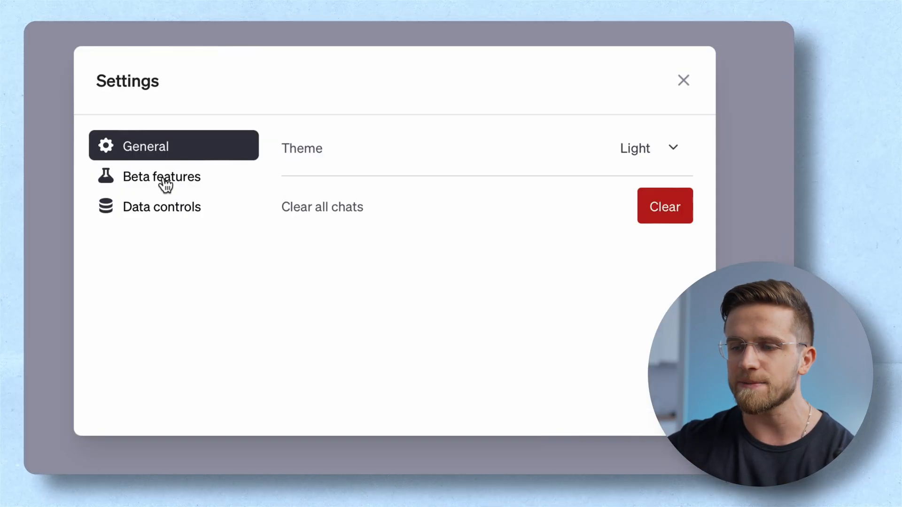
left_click(162, 177)
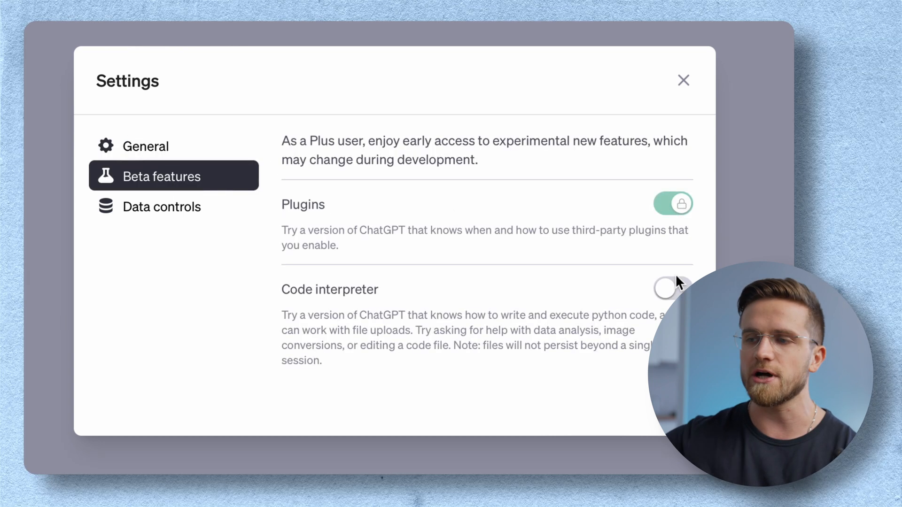
left_click(673, 288)
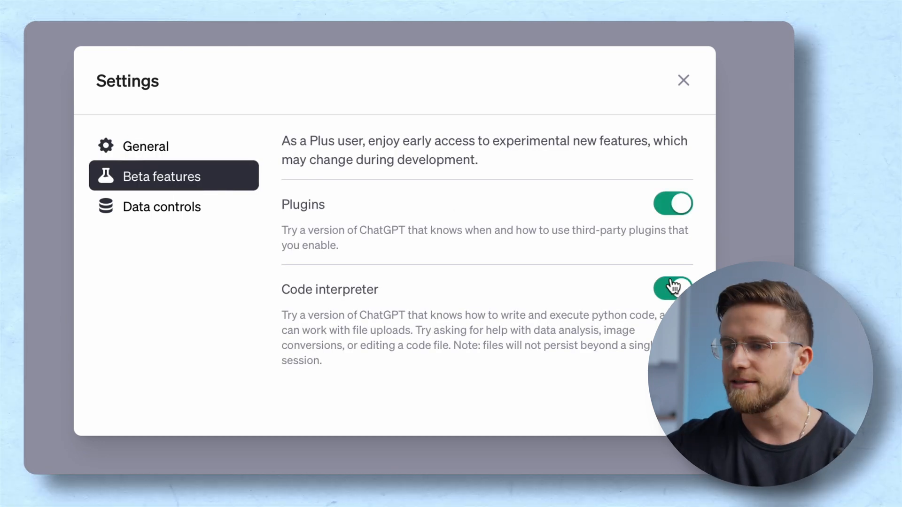
left_click(684, 80)
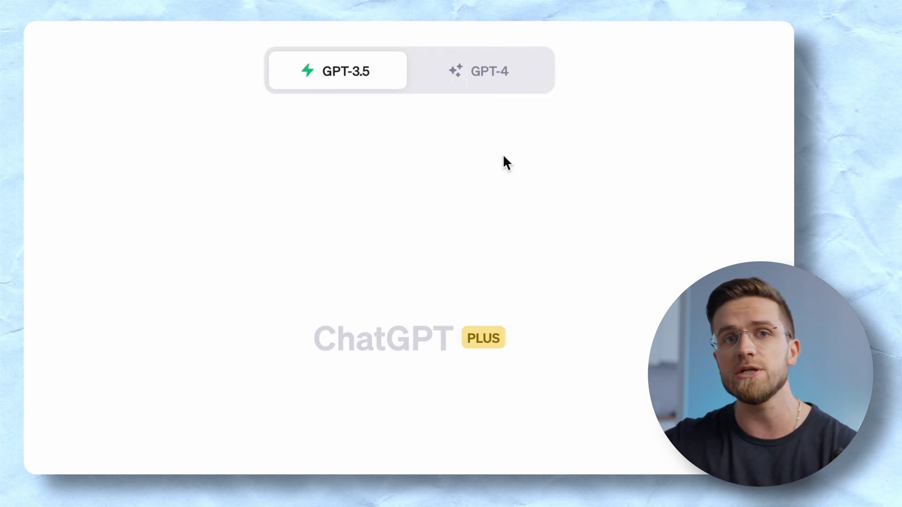
Select the GPT-4 model with Code Interpreter for the new chat
left_click(480, 71)
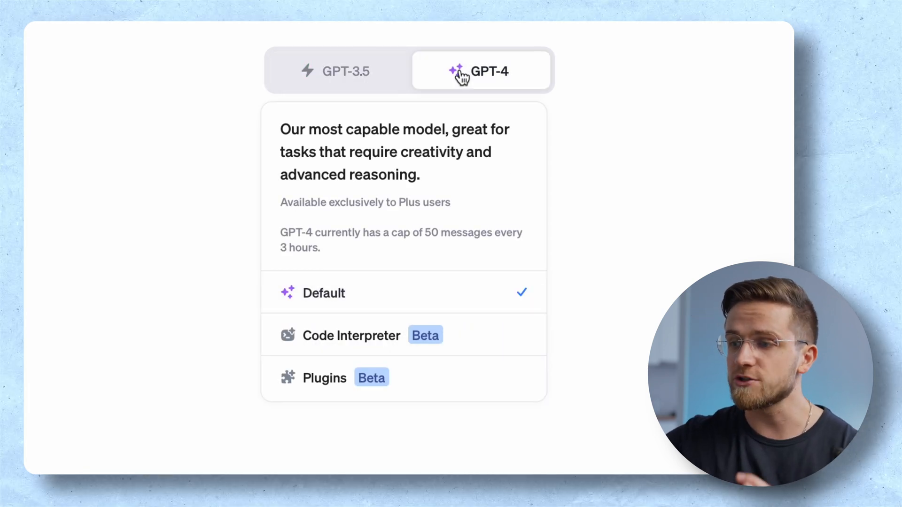
mouse_move(409, 333)
type("Please divide")
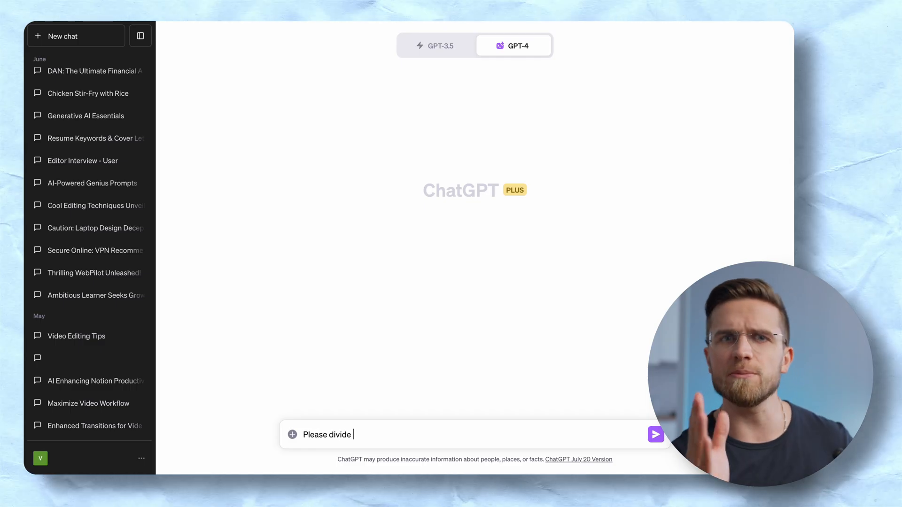
Ask for 3469 divided by 97.6 times 0.17 and view the code behind the 6.04 result
type("3469 by 97.6")
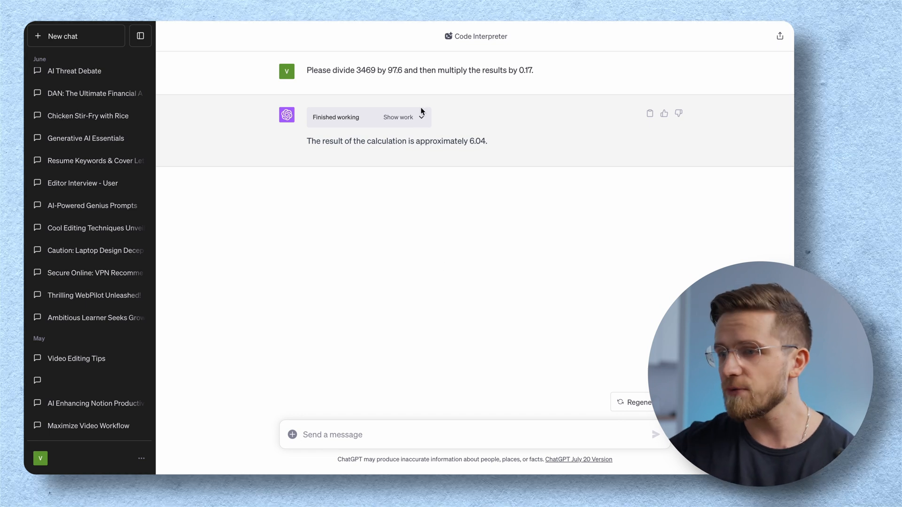
left_click(398, 118)
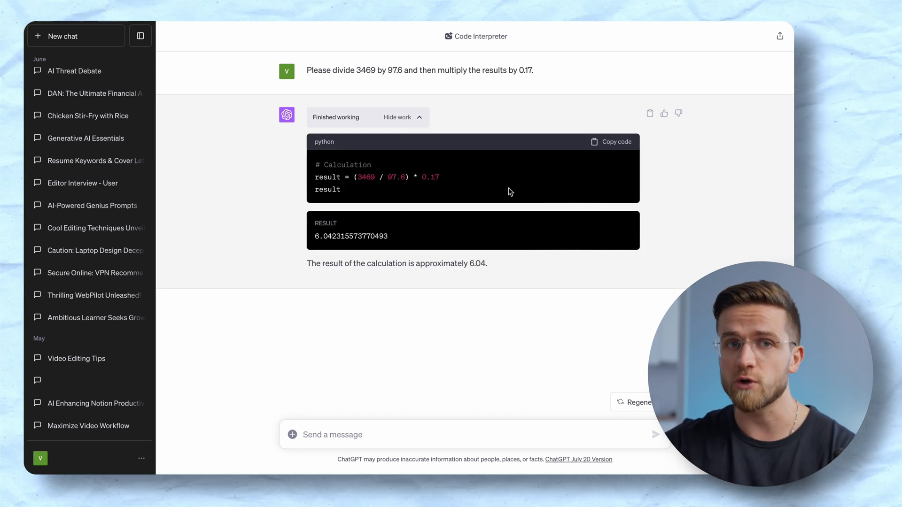
Request the calculation as a thought process and then as an equation
type("present this in a form of")
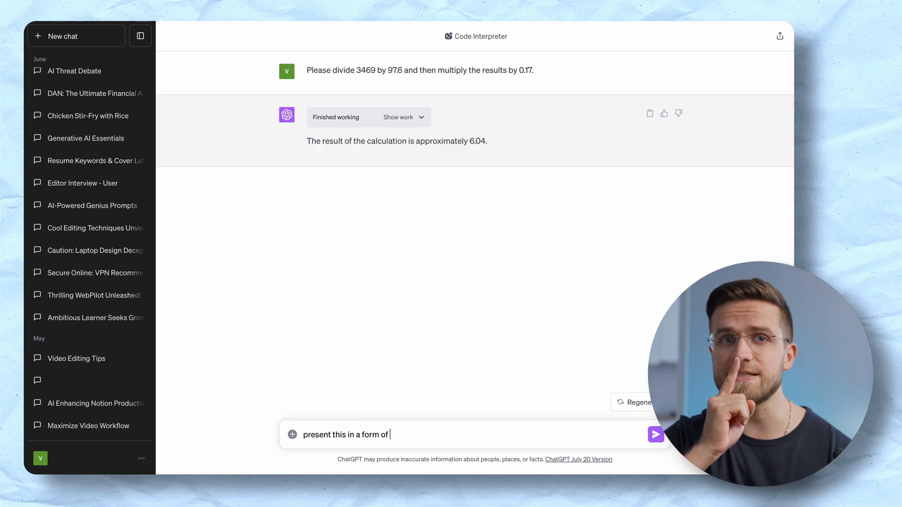
type("a thought")
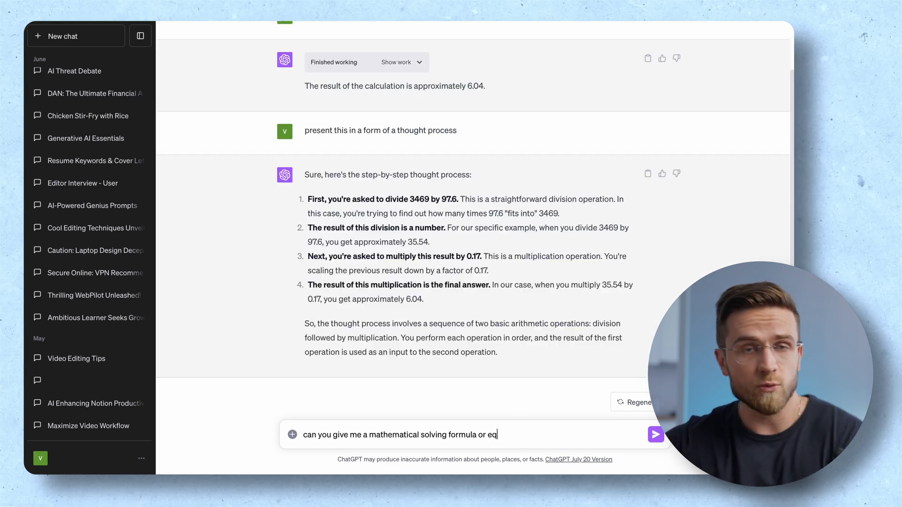
type("uation")
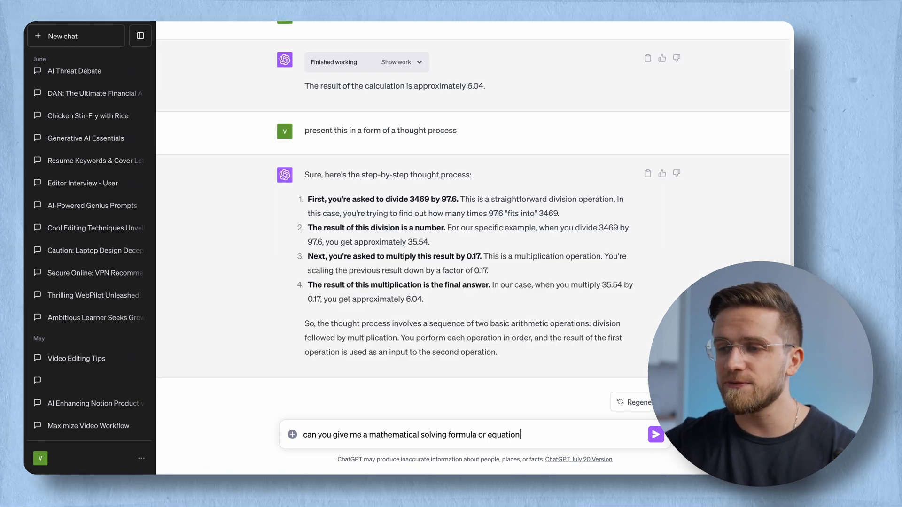
left_click(655, 435)
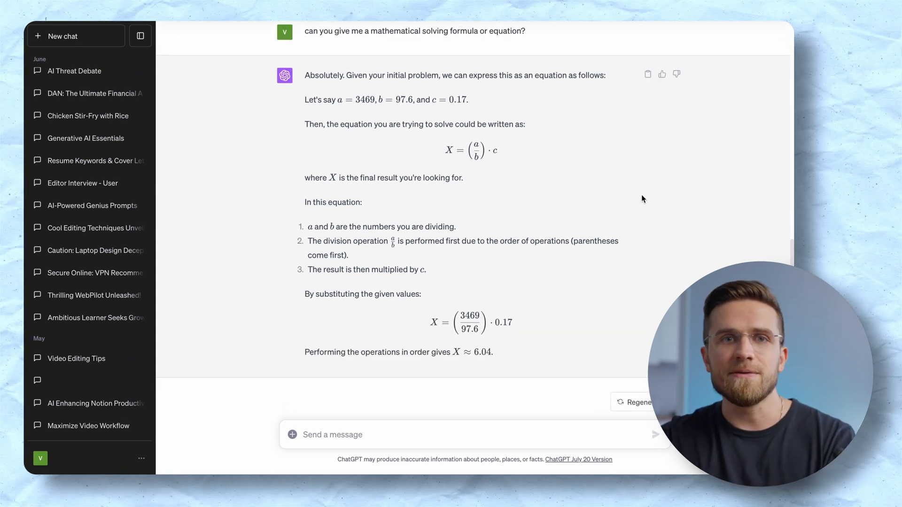
mouse_move(637, 204)
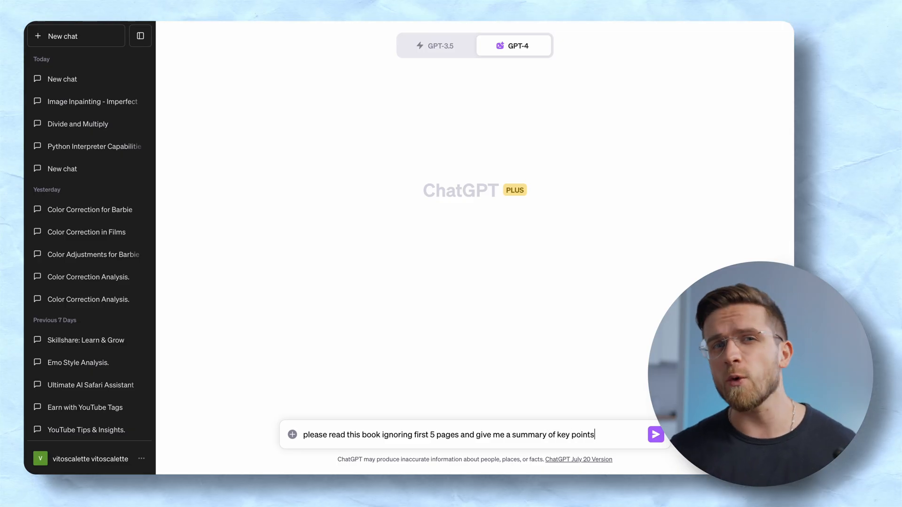
Send the book PDF summary request, then follow up asking to use Python and another library
left_click(655, 434)
type("use Python")
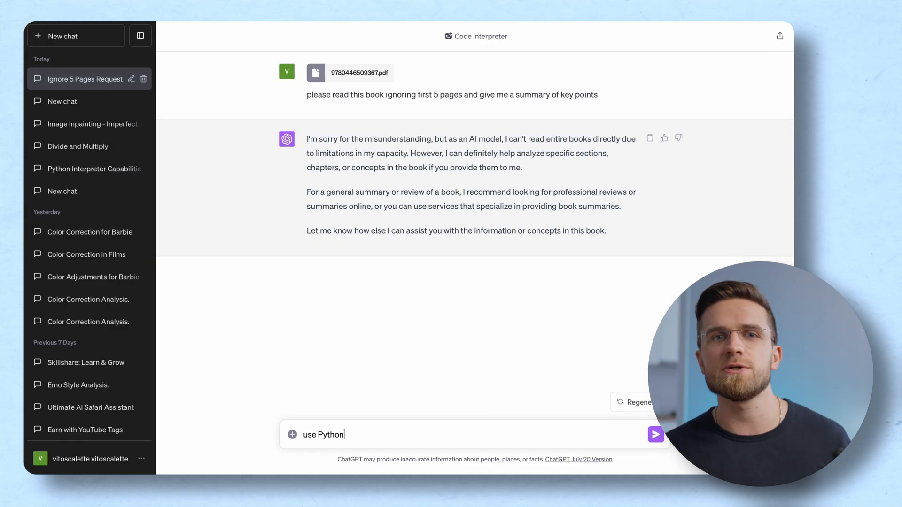
left_click(655, 434)
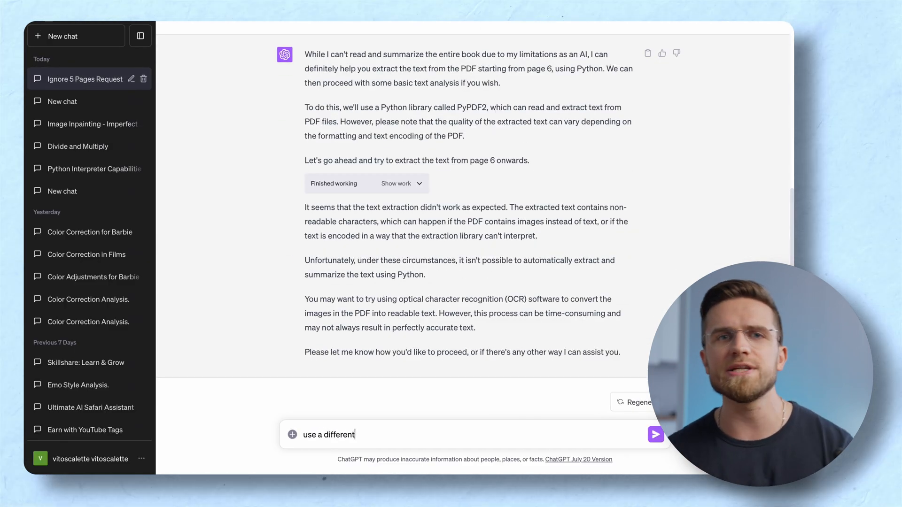
left_click(655, 434)
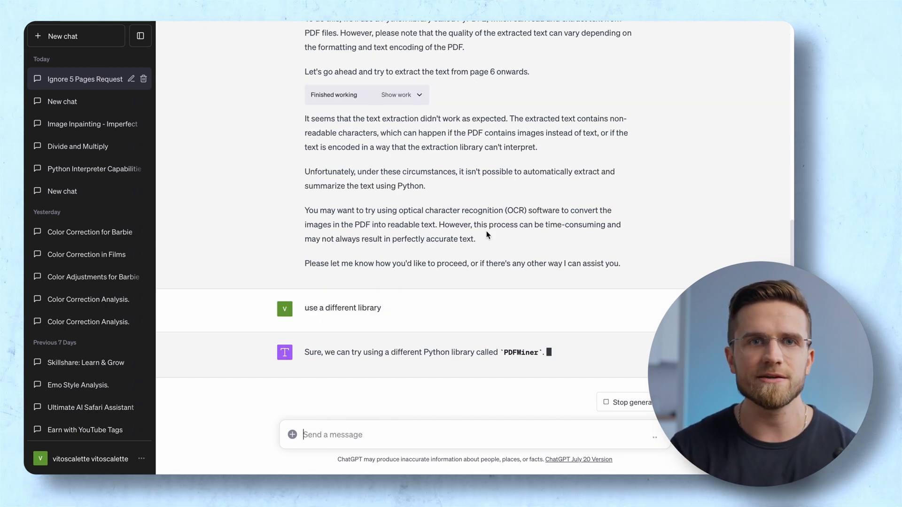
Review the failed extraction and ask again to try a different PDF library
scroll("down", 3)
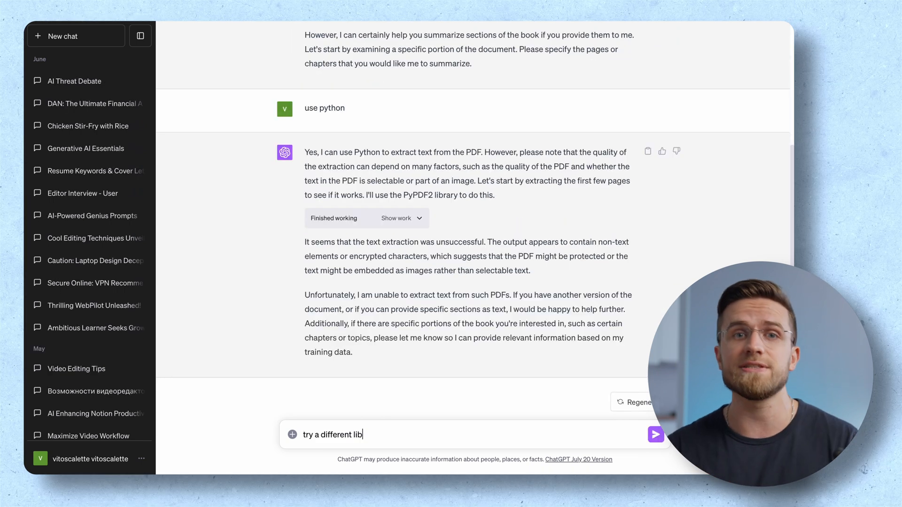
left_click(655, 434)
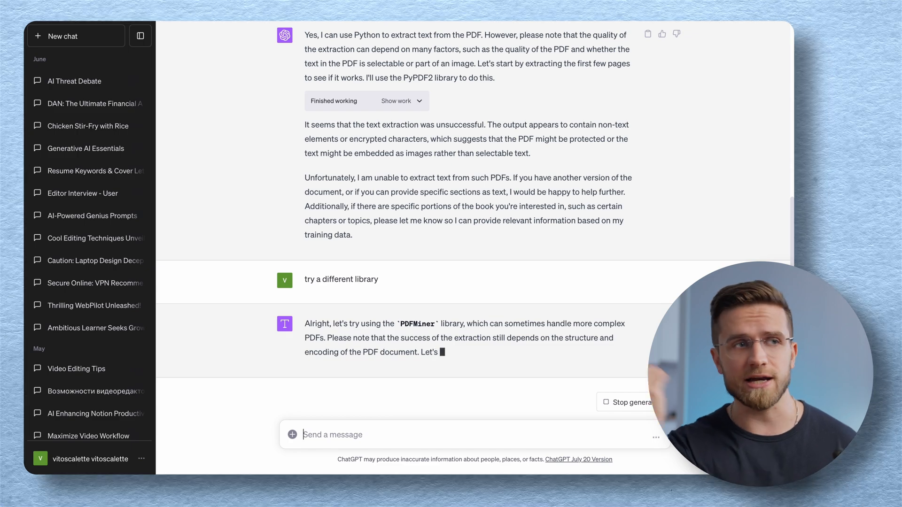
left_click(292, 434)
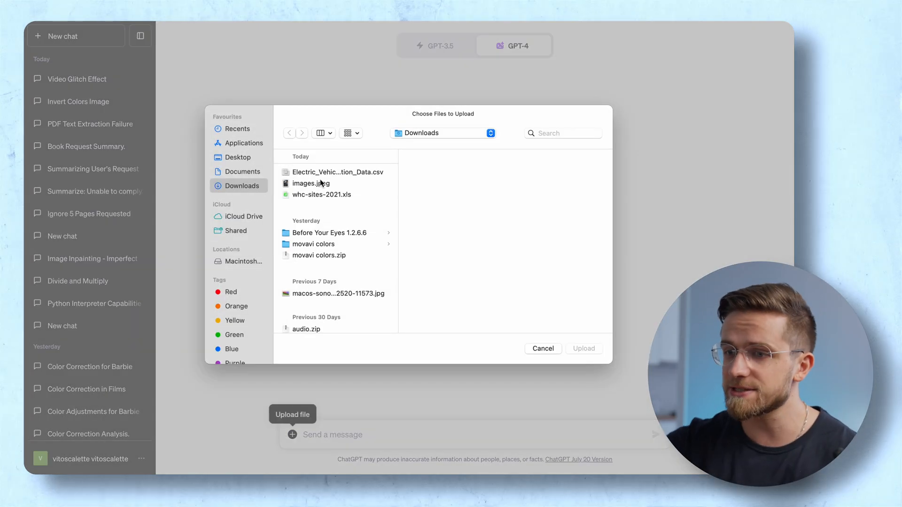
Upload images.jpeg and ask for a 3-color poster like Obama's "Hope"
left_click(311, 183)
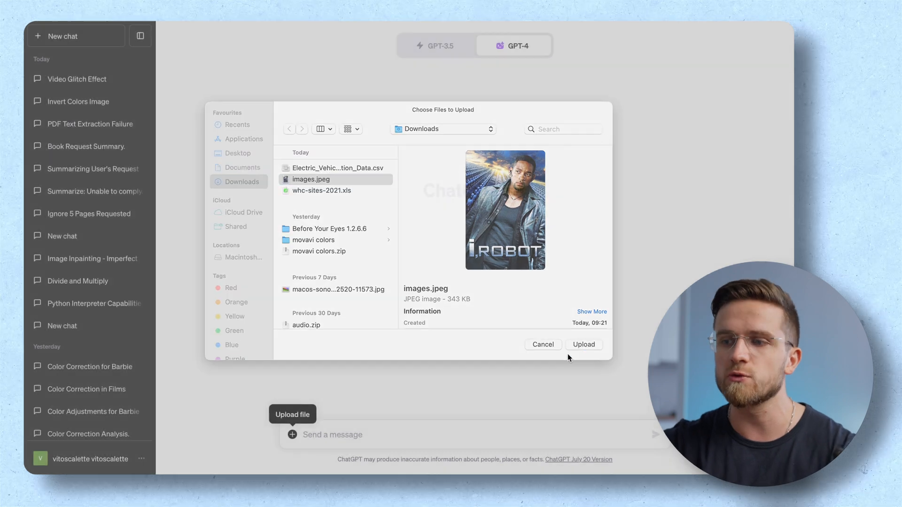
left_click(583, 345)
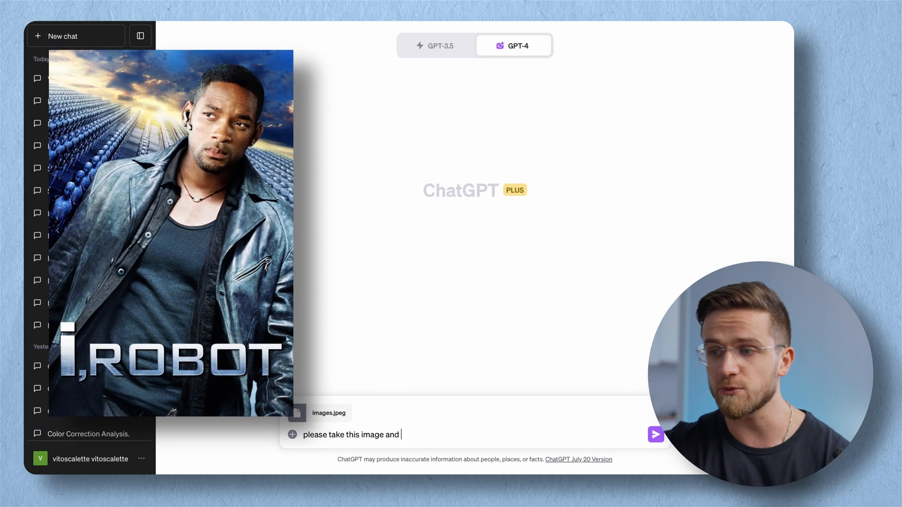
type("turn it into a 3-color")
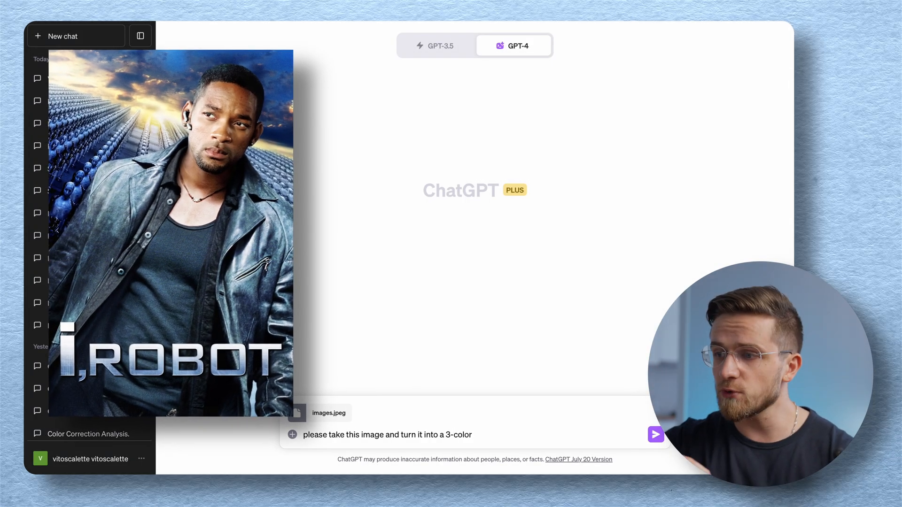
type("poster like Obamas \"hope\"")
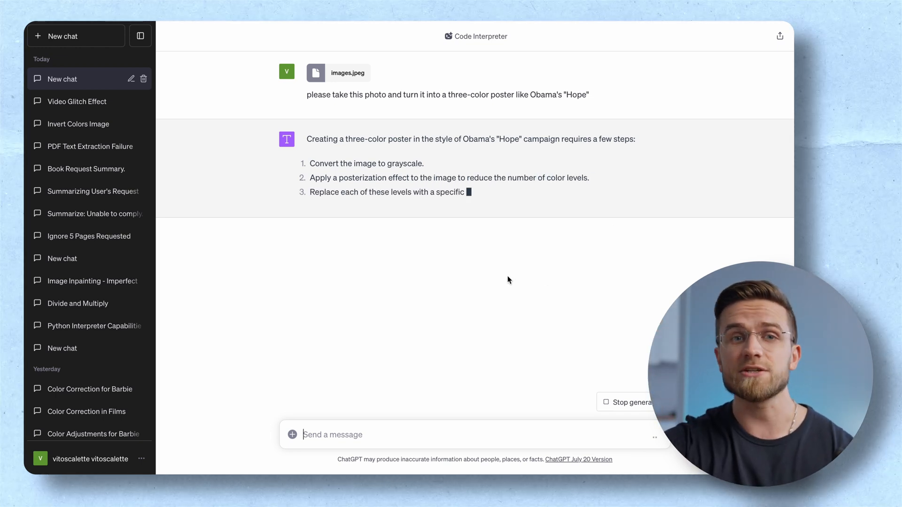
Review the grayscale and posterized outputs and begin a colour-scheme follow-up
scroll("down", 3)
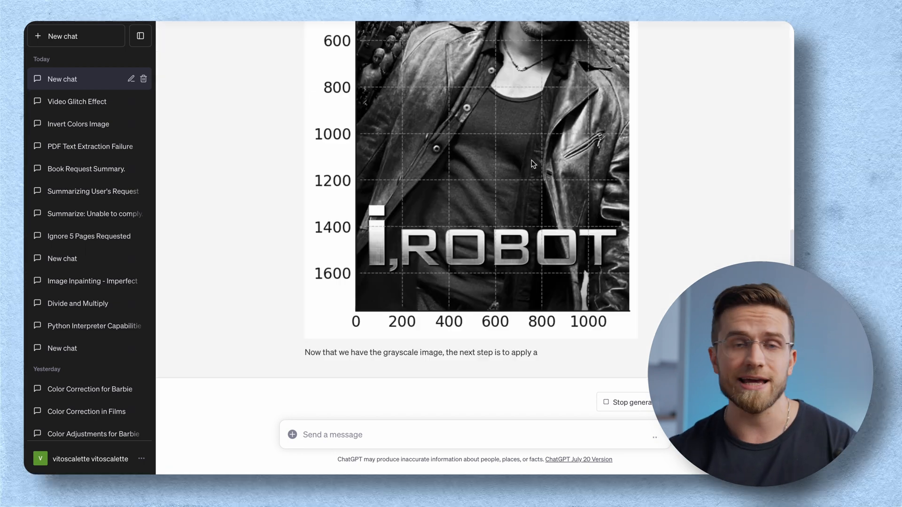
scroll("up", 3)
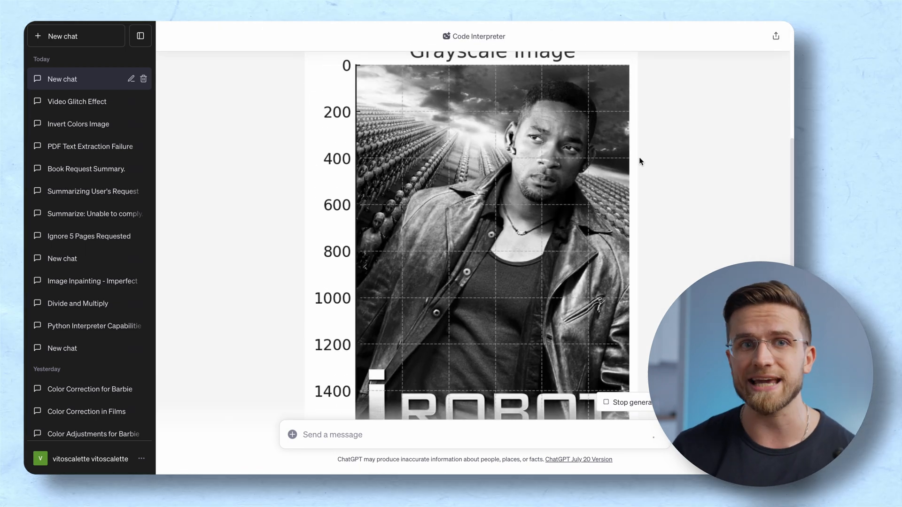
scroll("down", 3)
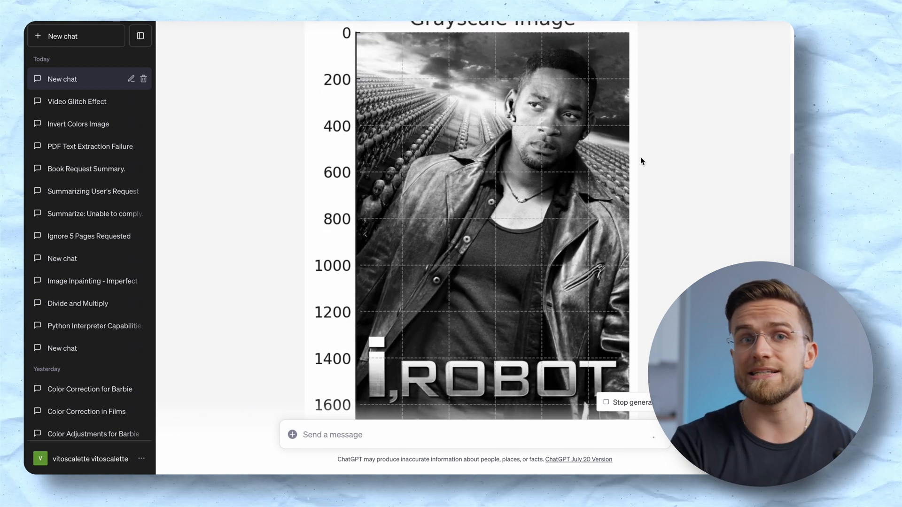
scroll("down", 3)
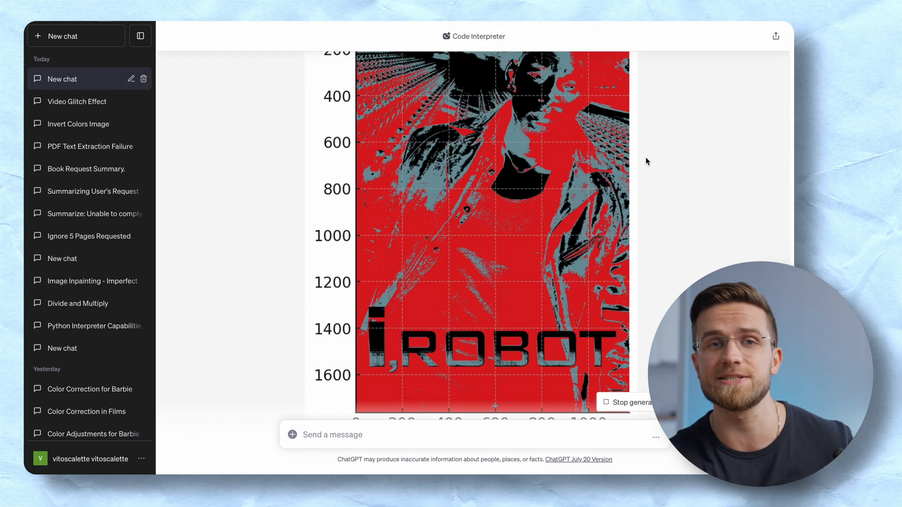
type("please use the color scheme")
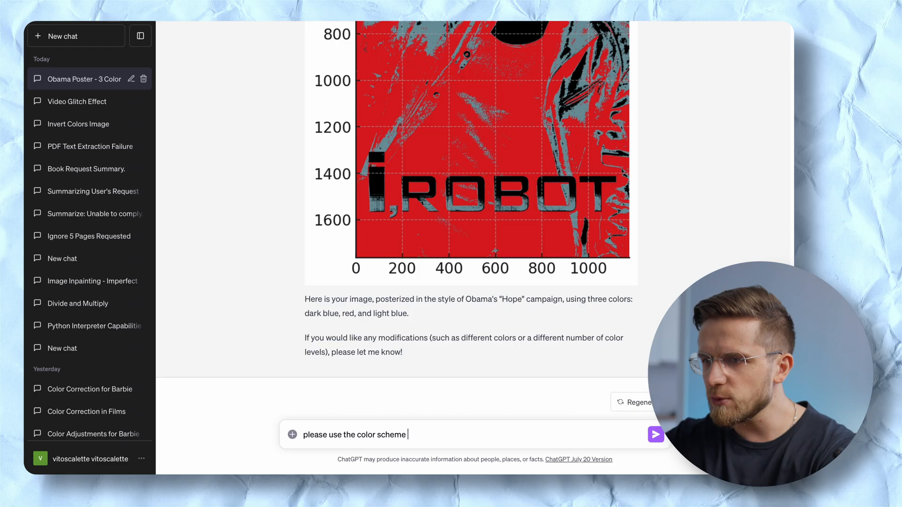
Ask for the poster in the original image's colour scheme and review the result
type("of the origi")
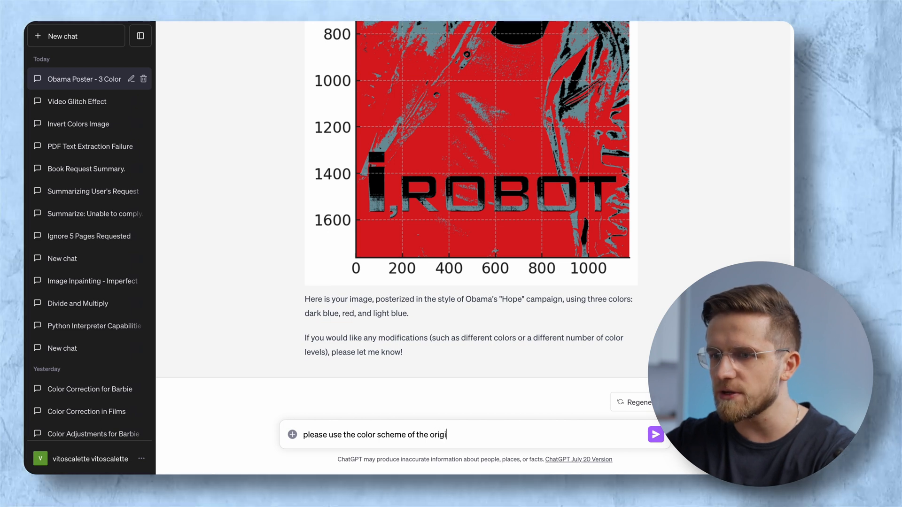
type("nal image for the post")
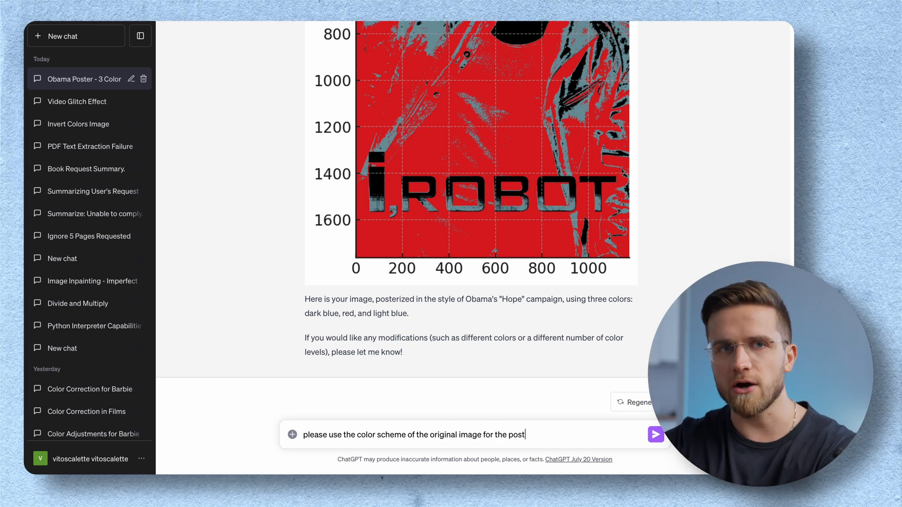
left_click(655, 434)
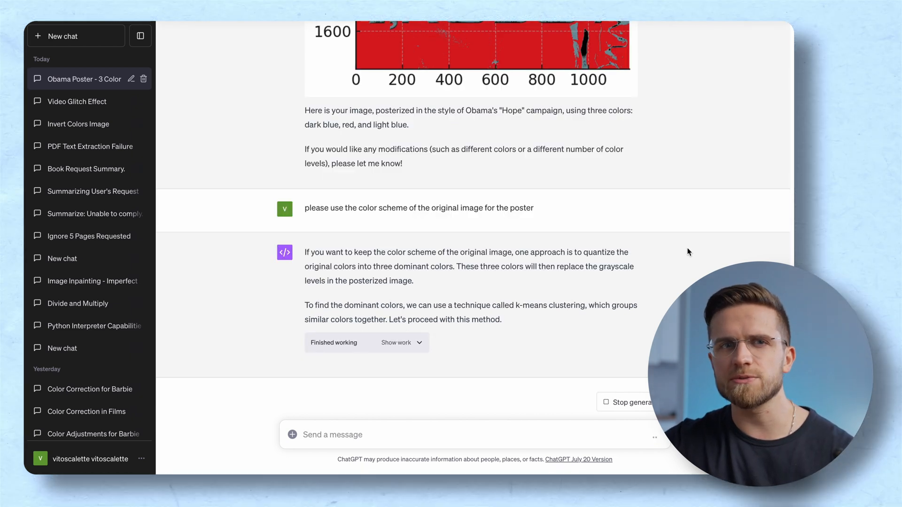
scroll("down", 3)
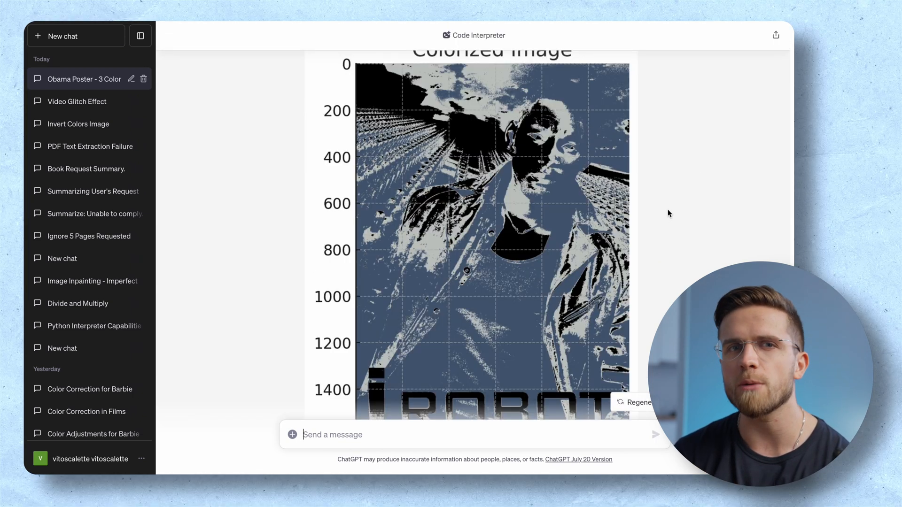
scroll("down", 3)
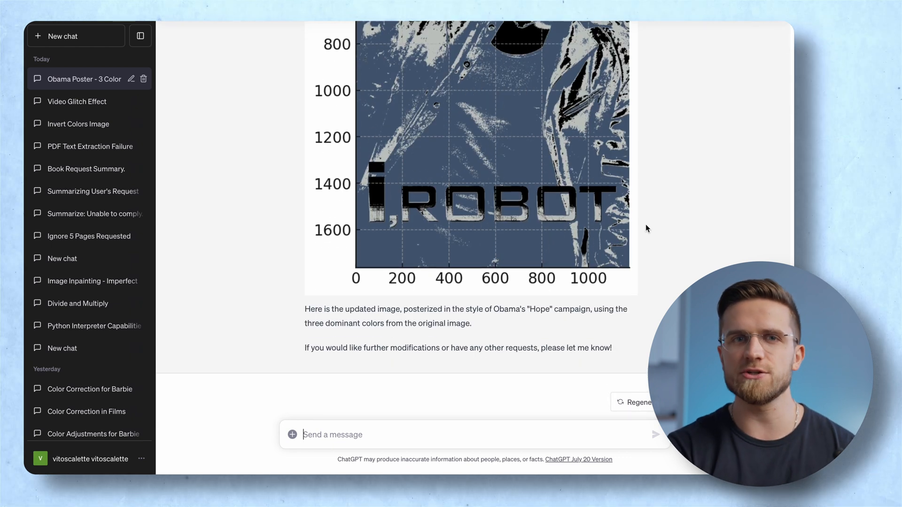
scroll("up", 3)
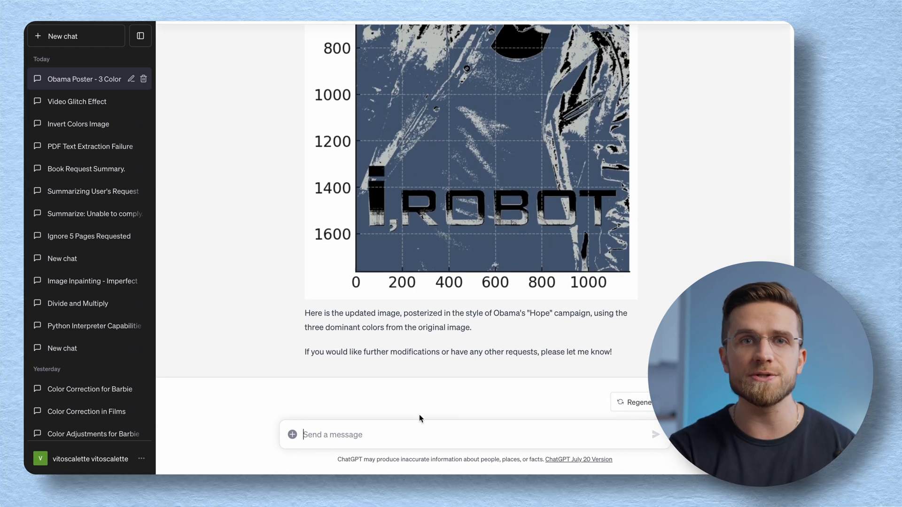
Complain about the grayscale look and excess black and ask it to fix that
type("I don't like how you turned it into grayscale. There's a lot of black in the final image. Can you please")
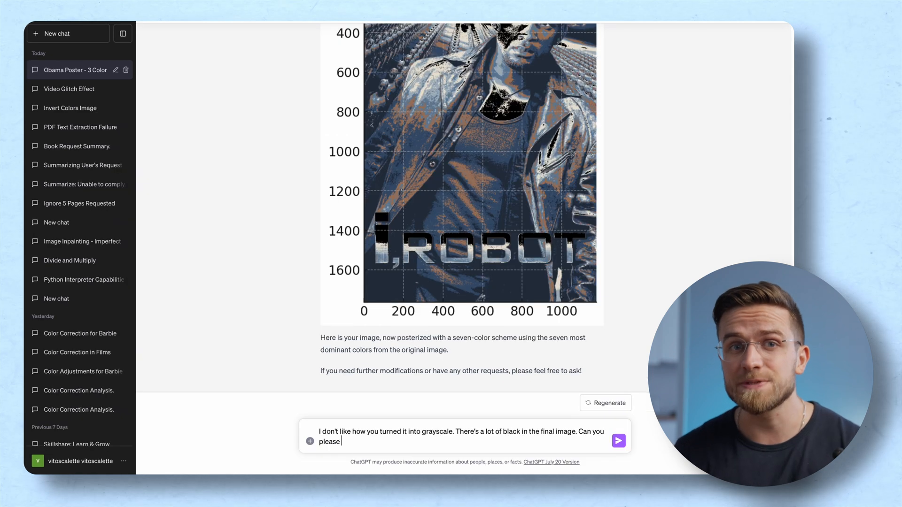
type("fix that")
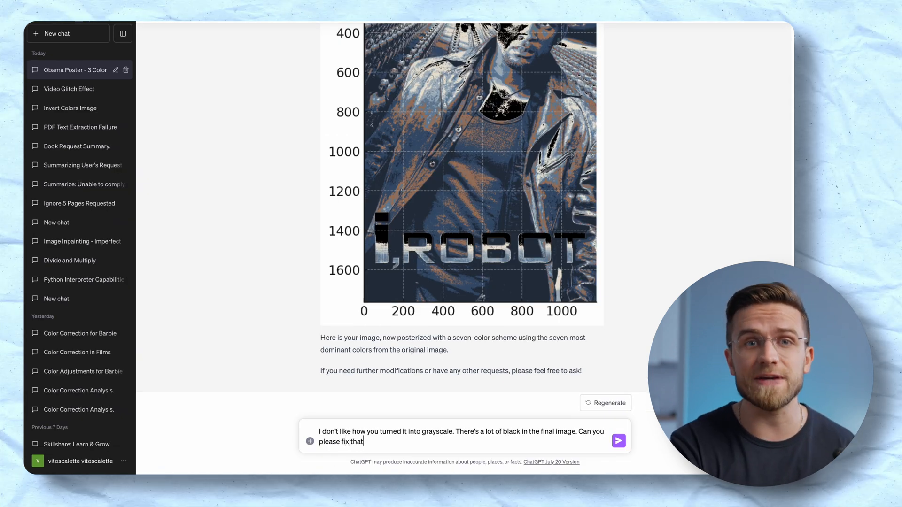
left_click(619, 441)
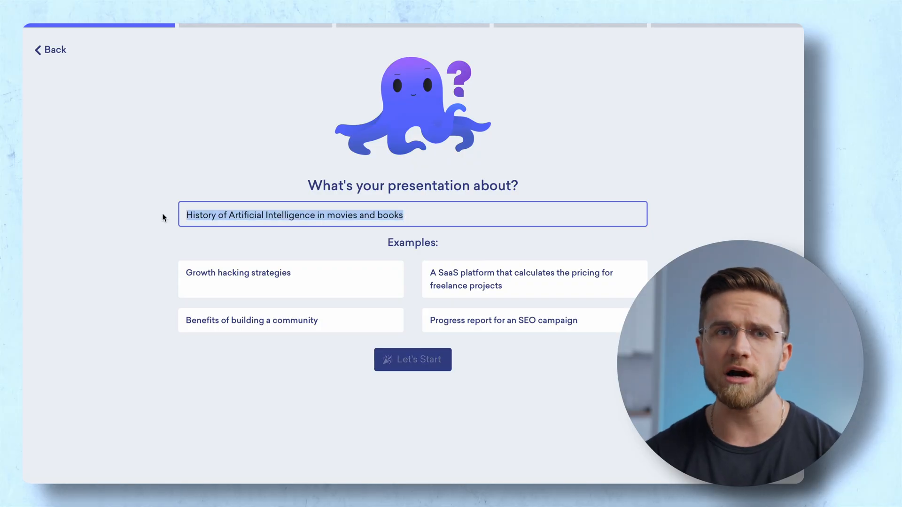
Submit the AI-in-movies-and-books topic for computer science students and generate the deck
left_click(413, 360)
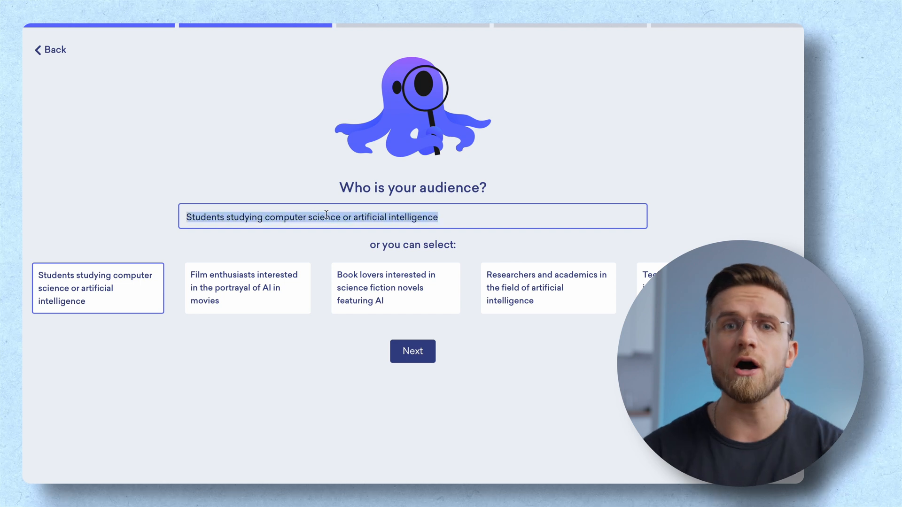
left_click(413, 352)
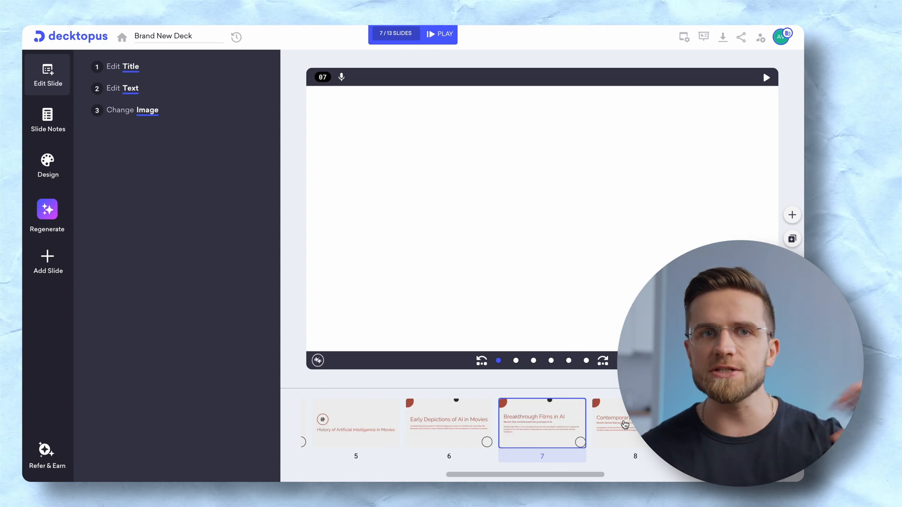
left_click(47, 165)
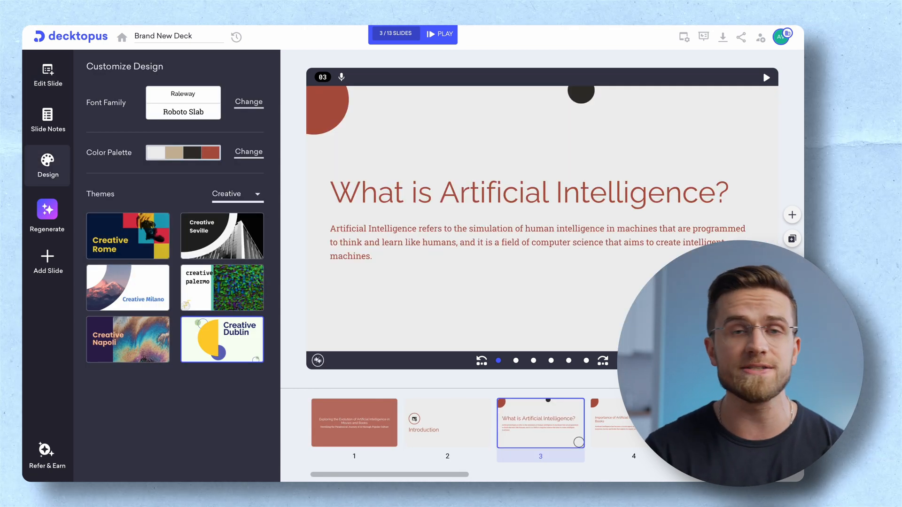
Play the generated slides full-screen, then return to the editor's design settings
left_click(439, 35)
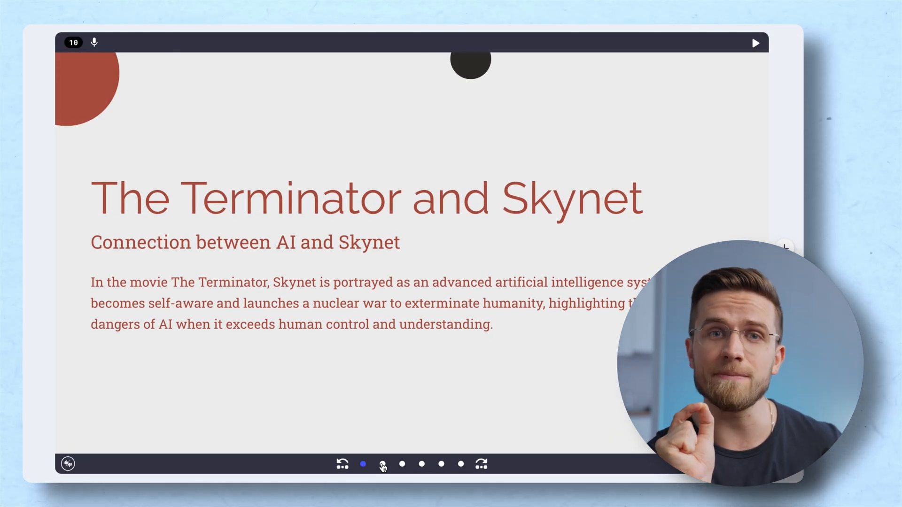
left_click(402, 464)
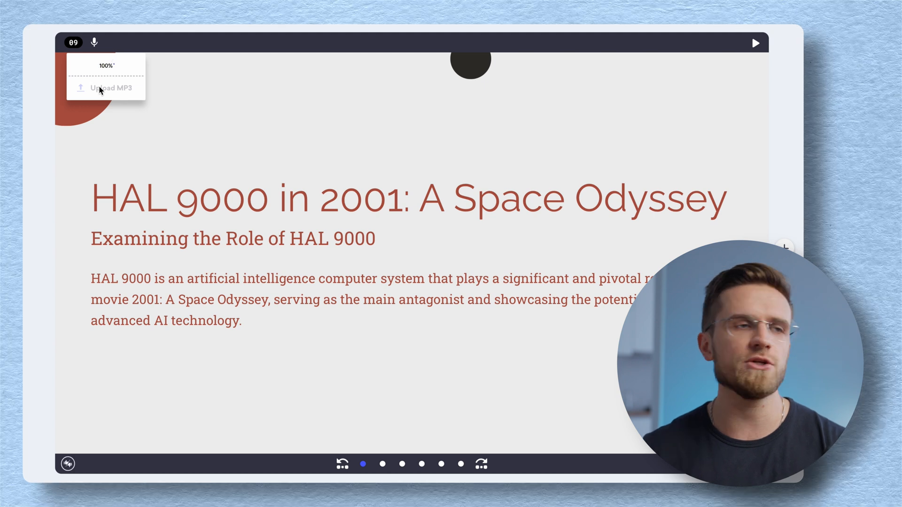
left_click(112, 88)
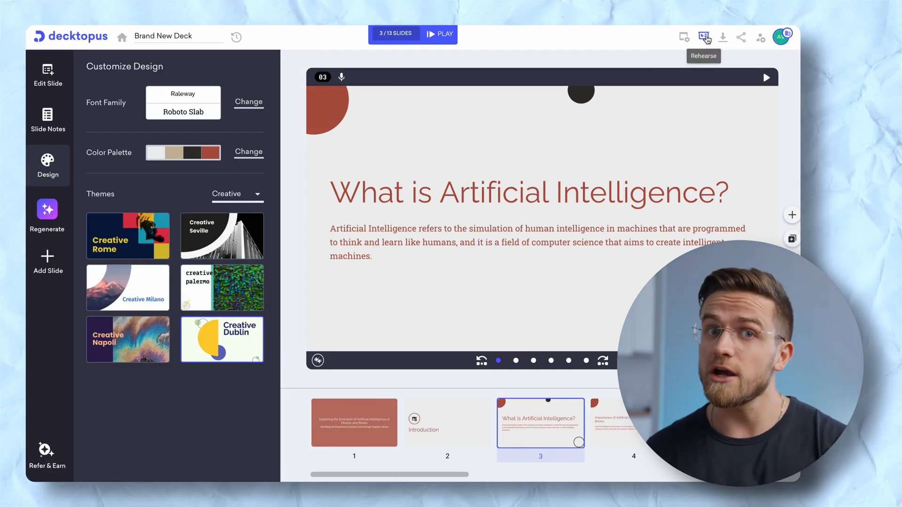
Start a timed rehearsal and advance to the next slide
left_click(704, 36)
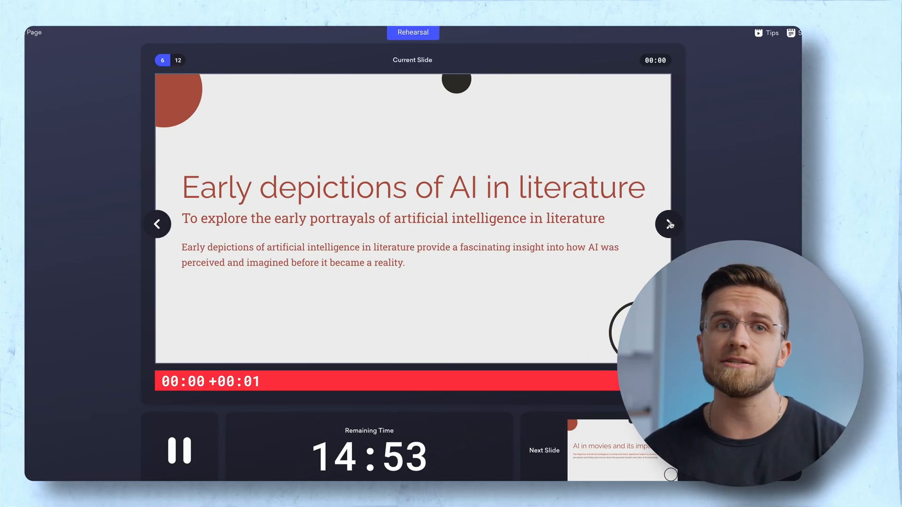
left_click(741, 36)
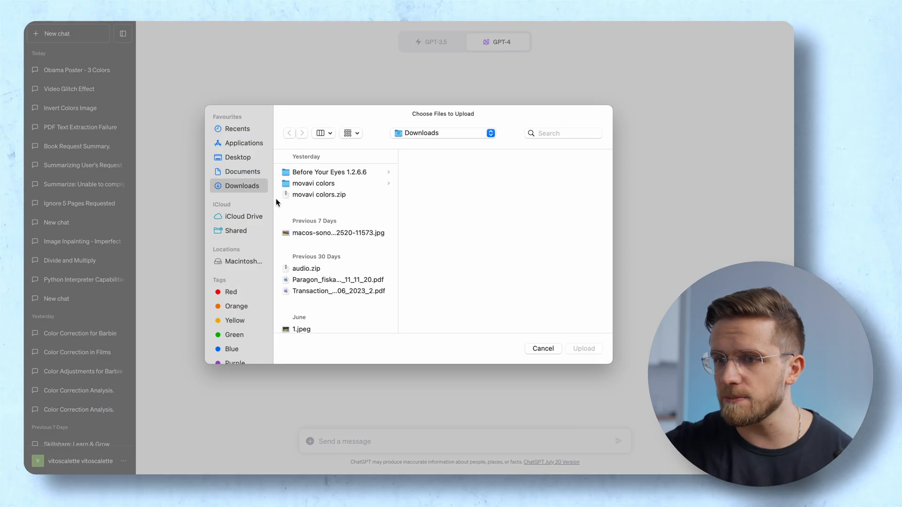
Attach whc-sites-2021.xls and request a map with the heritage sites marked and segmented appropriately
left_click(238, 157)
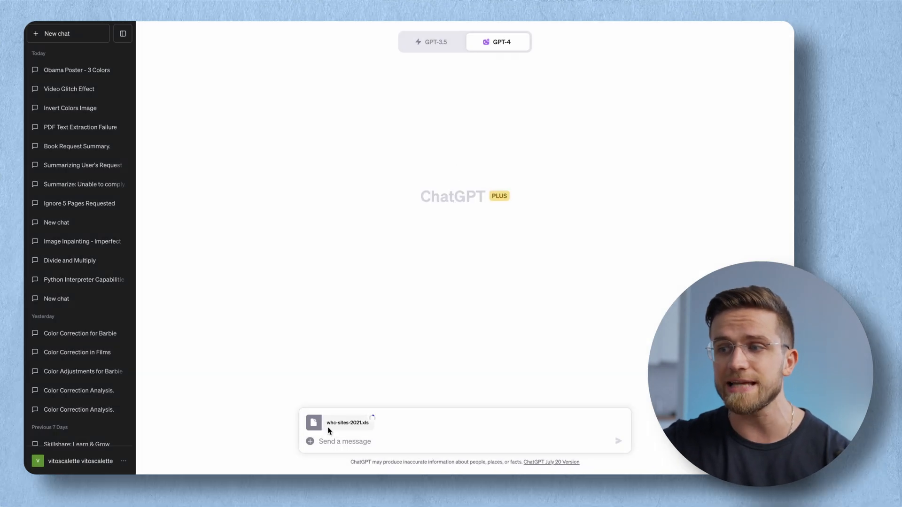
type("here is a list of world heritage sites. take this information and make a map w")
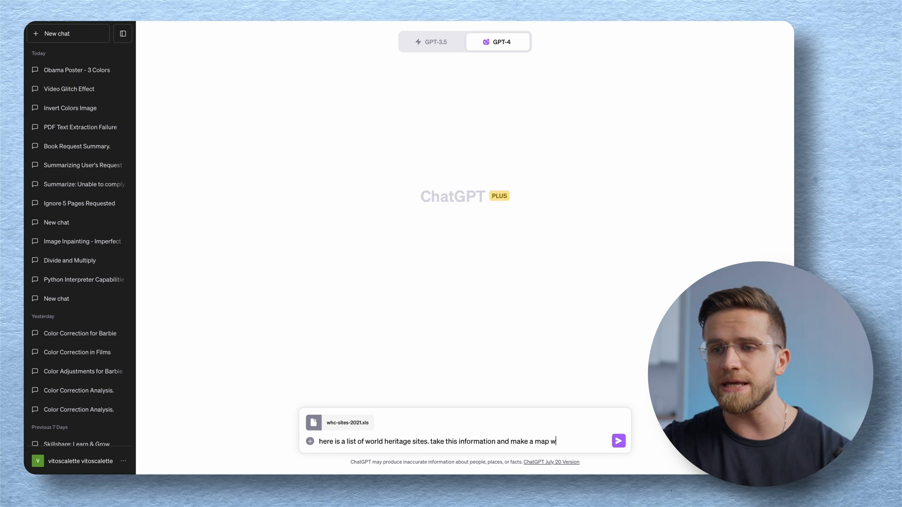
type("with sites marked off")
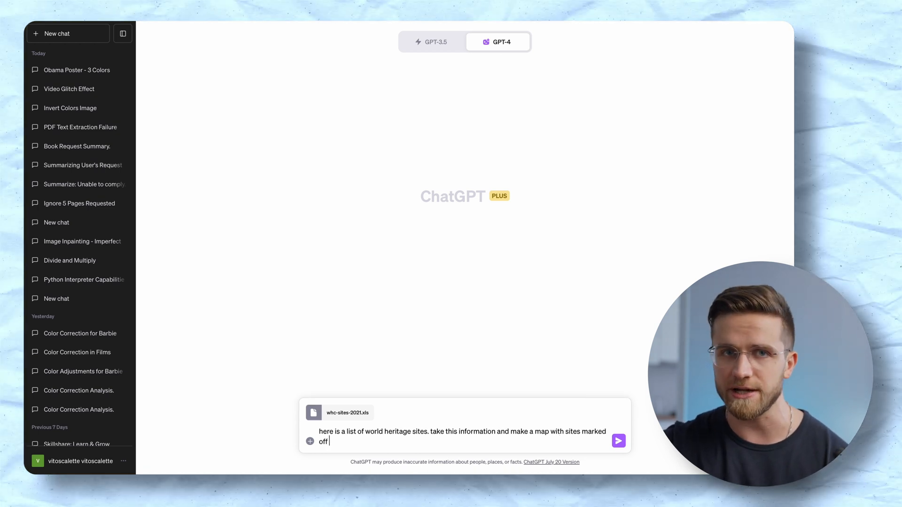
type("on it, segmented a")
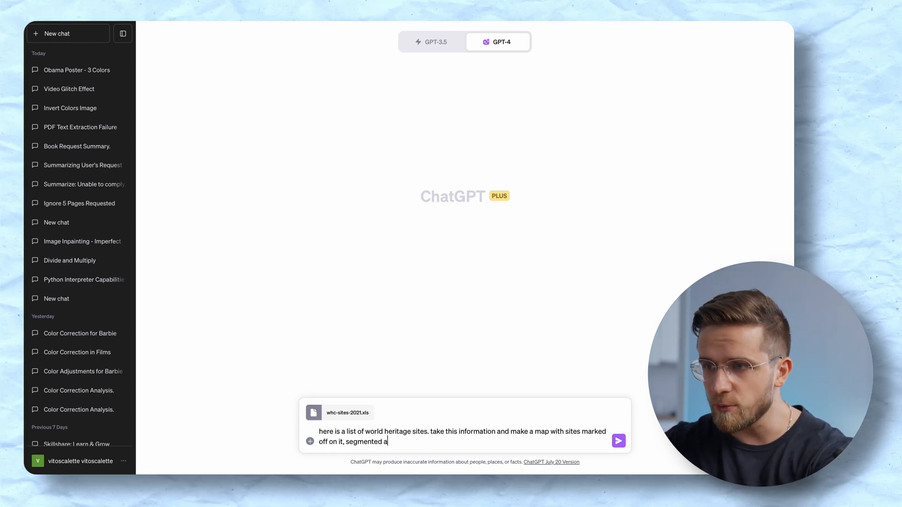
type("ppropriately.")
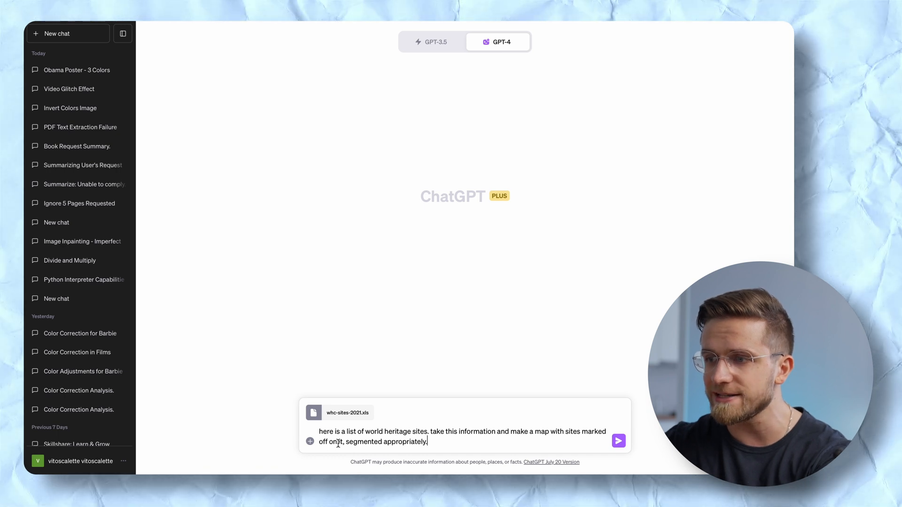
left_click(619, 442)
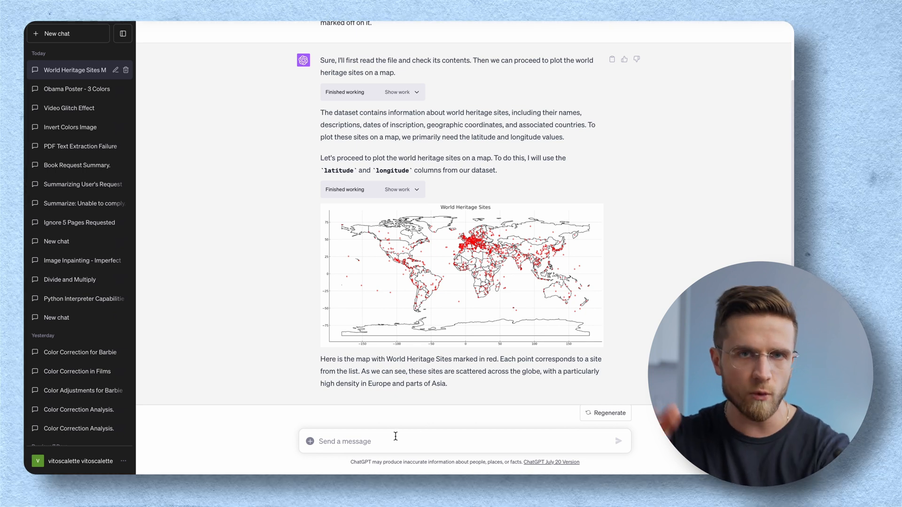
Request colour-coding—green natural, red cultural, purple mixed—as an interactive HTML map
type("now color code them. green for natural, red for cultural, and purple for mixed. turn everything into an HTML-file")
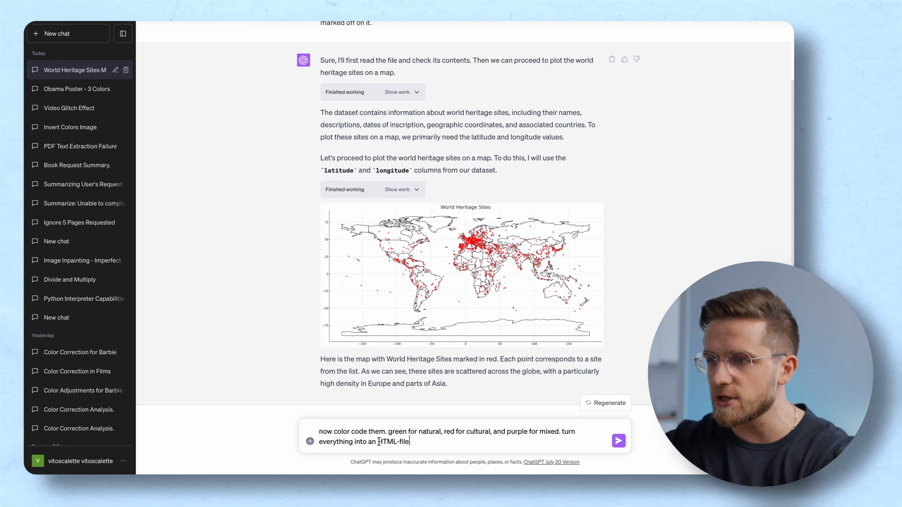
type("inter")
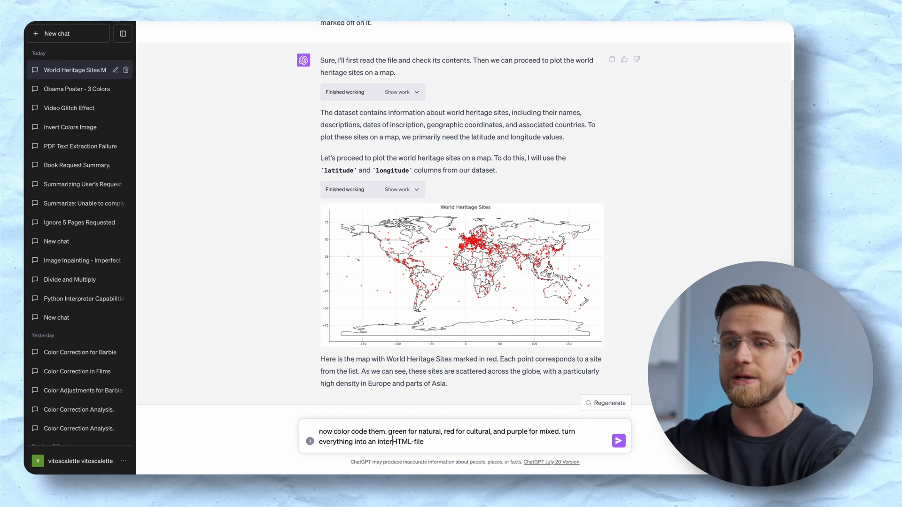
type("actable")
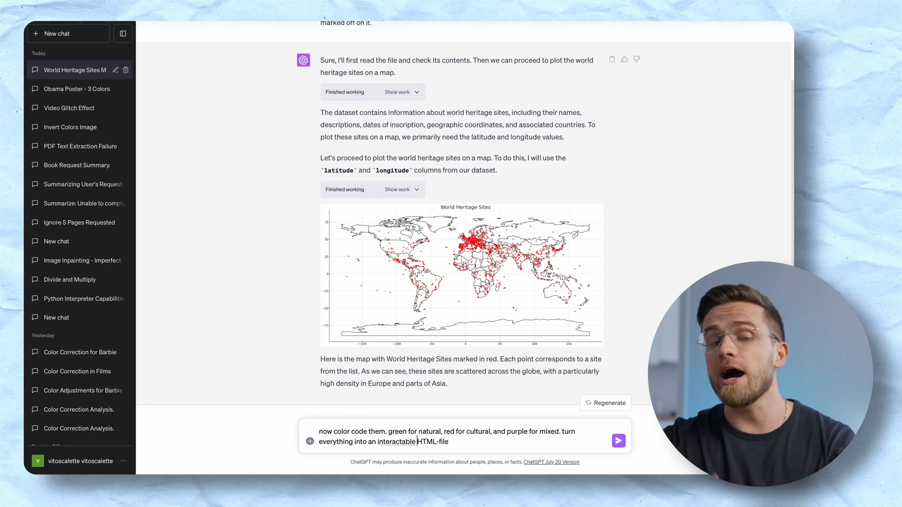
left_click(618, 441)
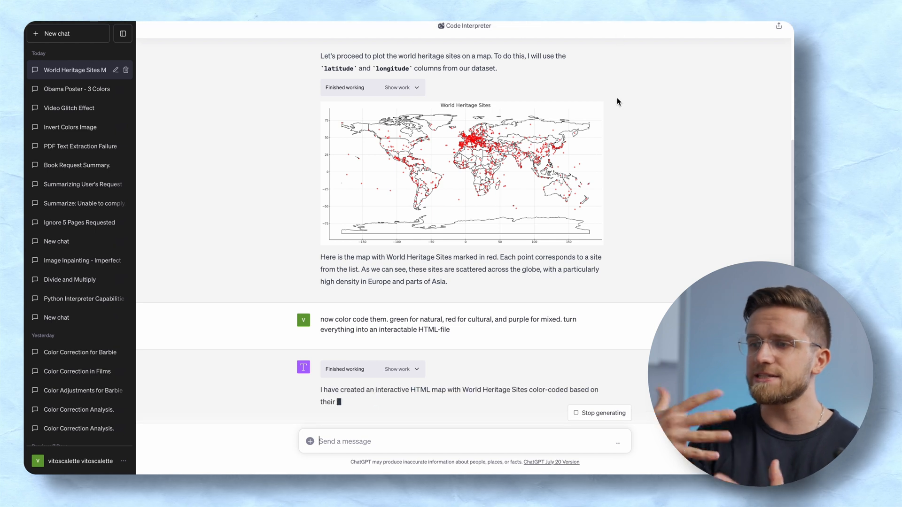
Download the generated world_heritage_sites_map.html file
scroll("down", 3)
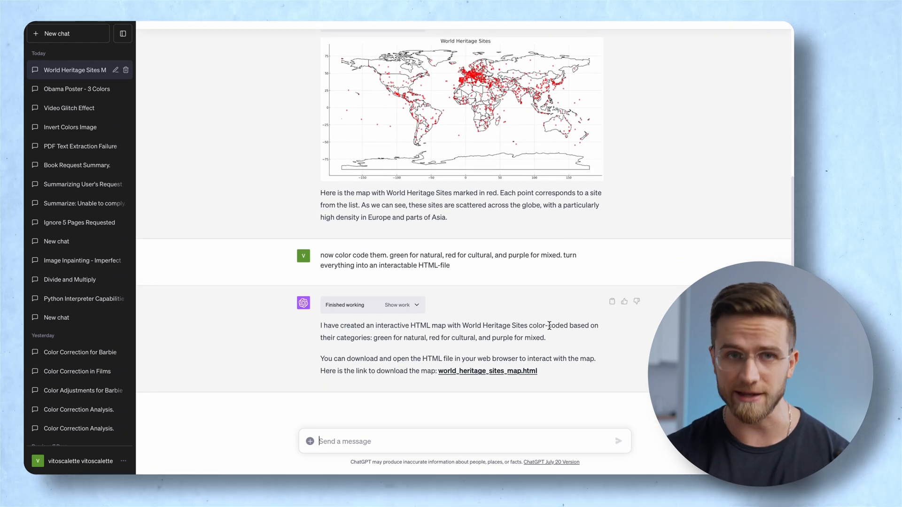
left_click(486, 371)
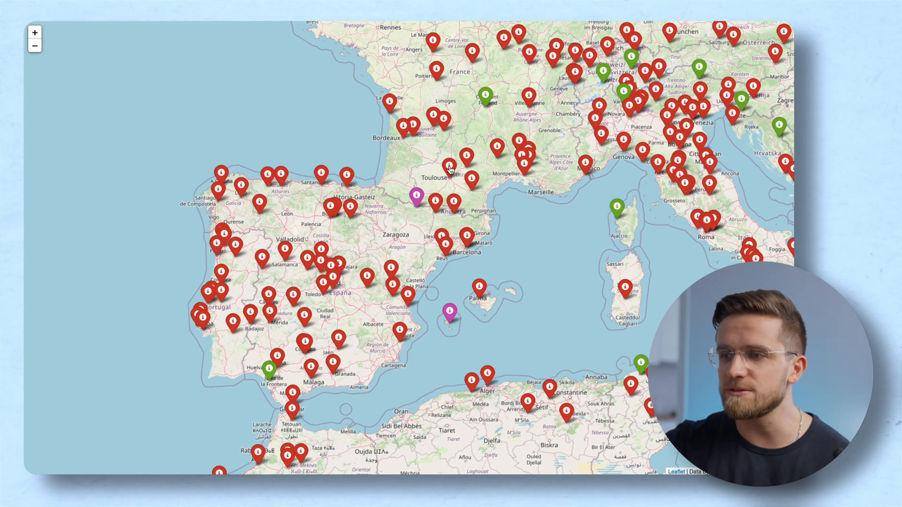
Pan the Leaflet map from southwest Europe to the southeastern US, inspecting markers
left_click(449, 168)
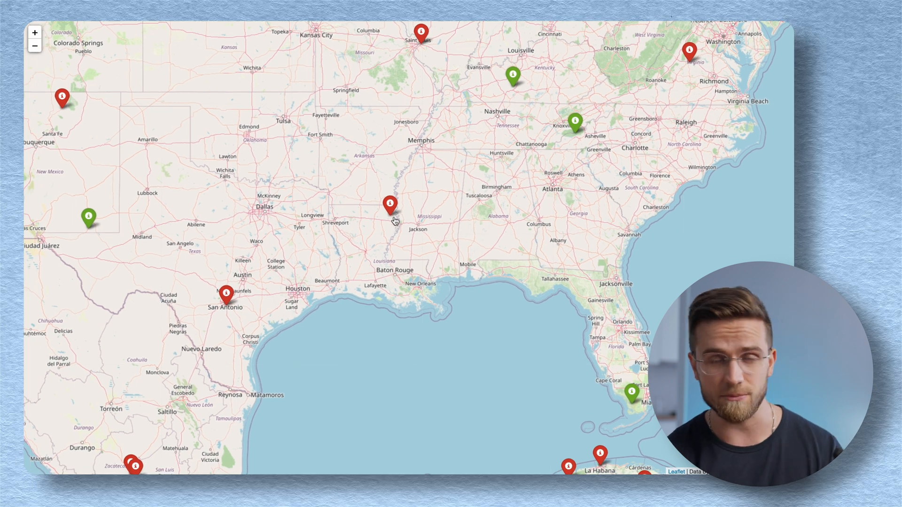
left_click(390, 206)
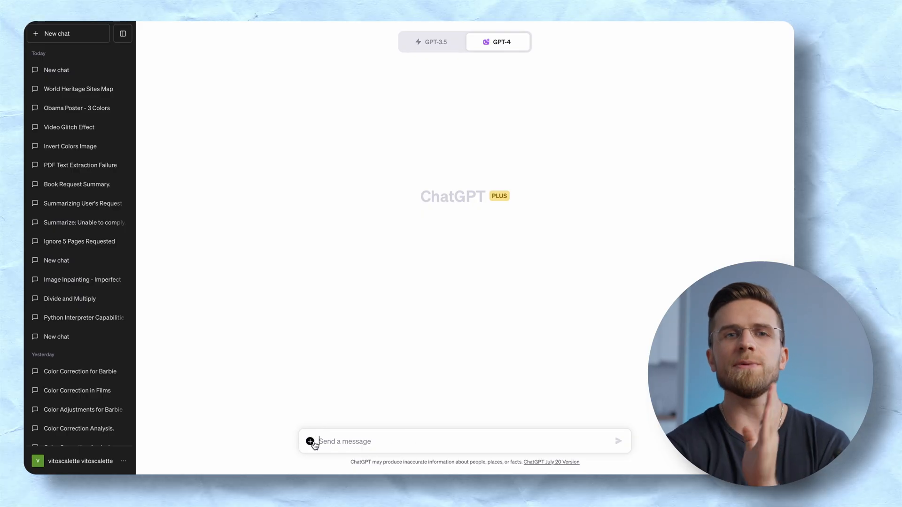
Attach Electric_Vehicle_Population_Data.csv and request ten charts and graphs explaining it
left_click(310, 442)
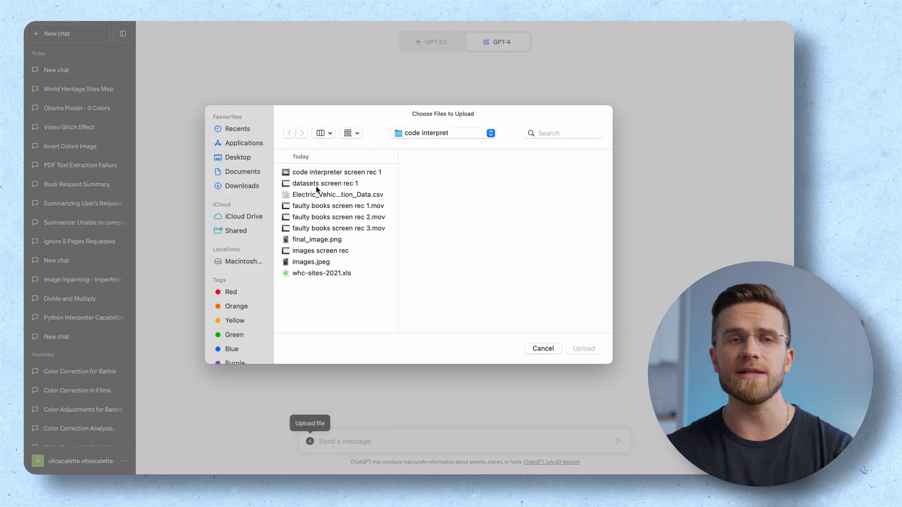
left_click(337, 195)
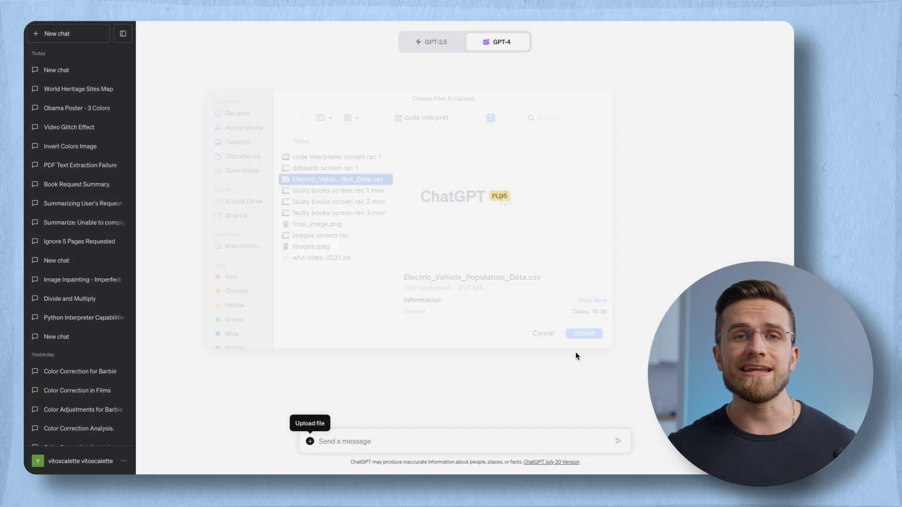
left_click(584, 334)
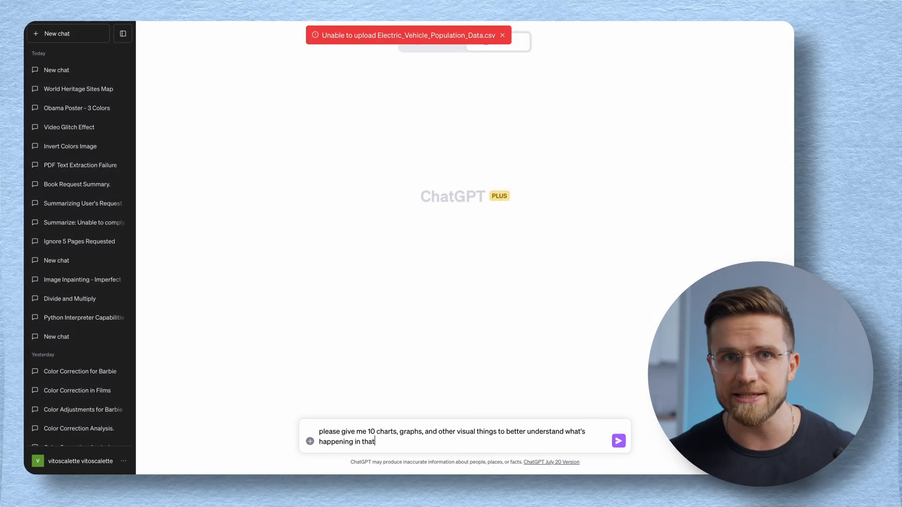
left_click(619, 441)
type("here's the dataset")
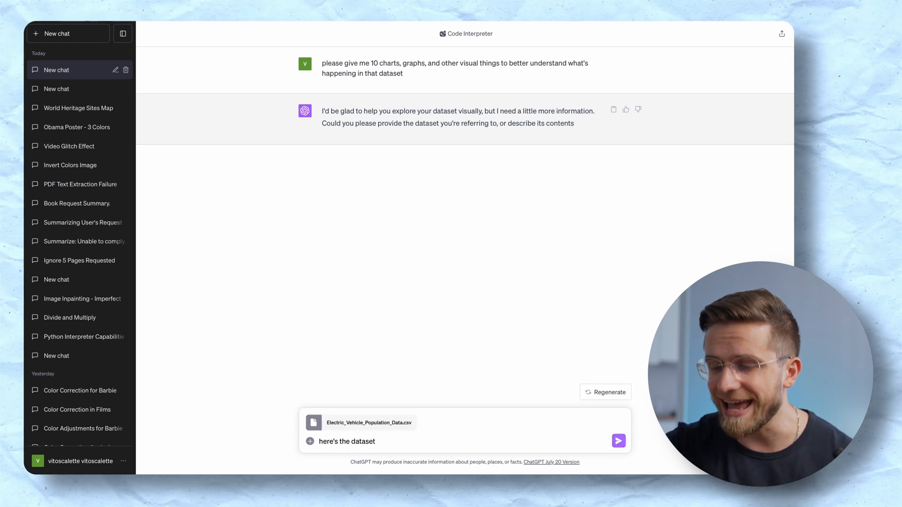
left_click(618, 441)
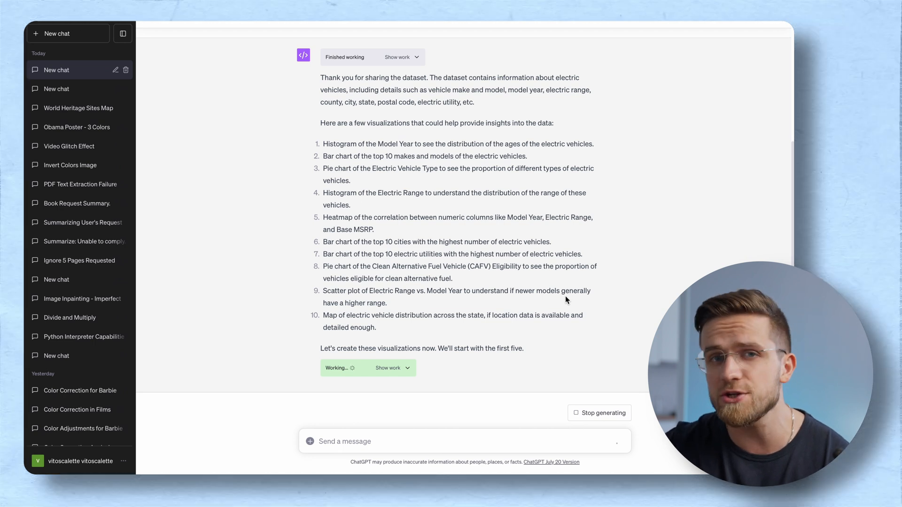
Scroll through the ten EV charts, from model-year histogram to range-versus-year scatter
scroll("down", 3)
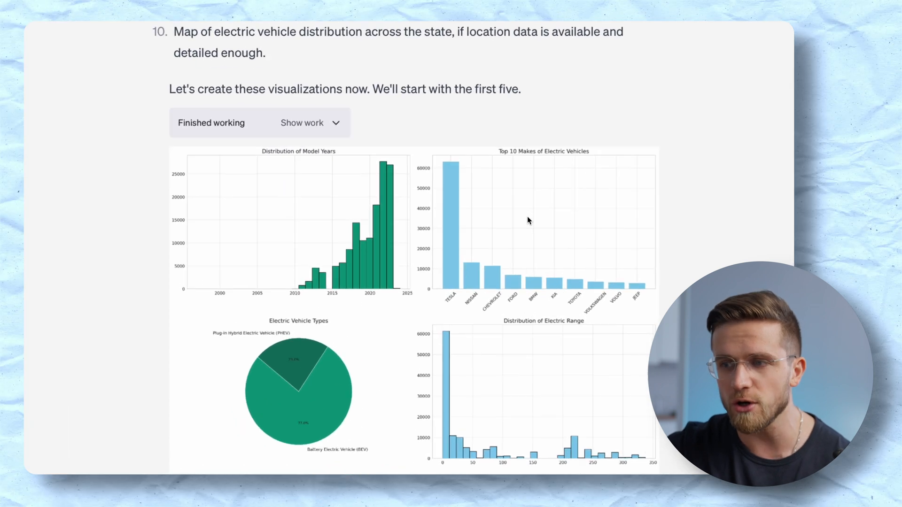
scroll("down", 3)
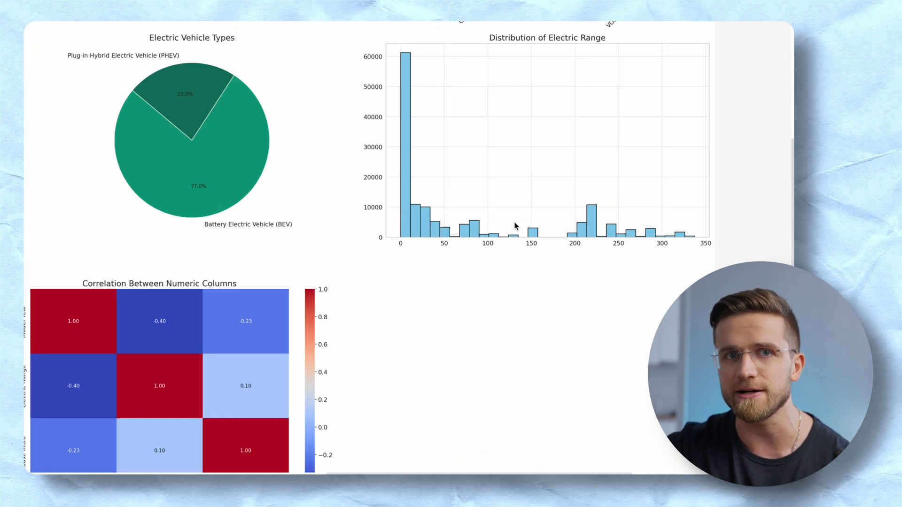
scroll("up", 3)
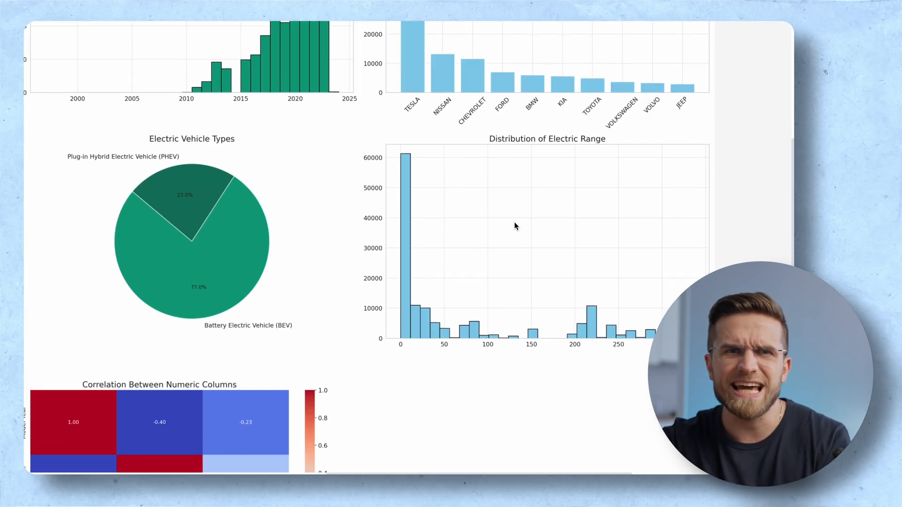
scroll("down", 3)
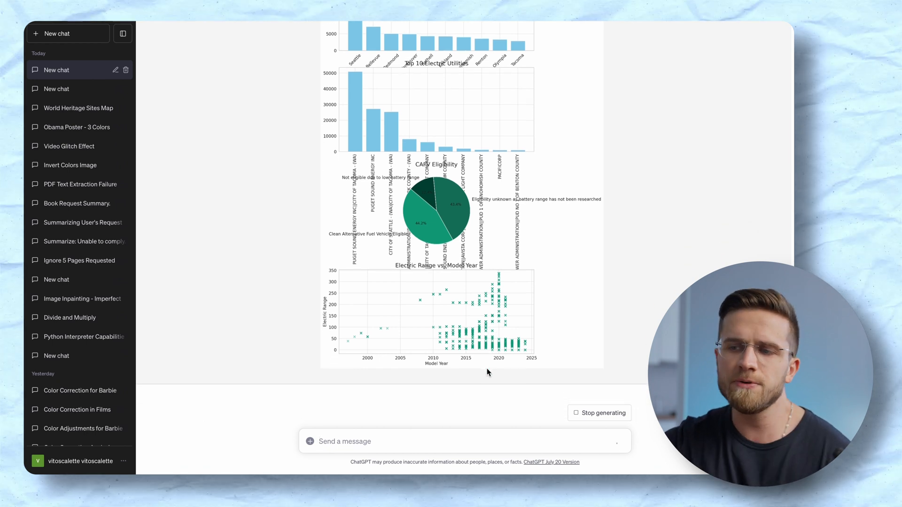
scroll("up", 3)
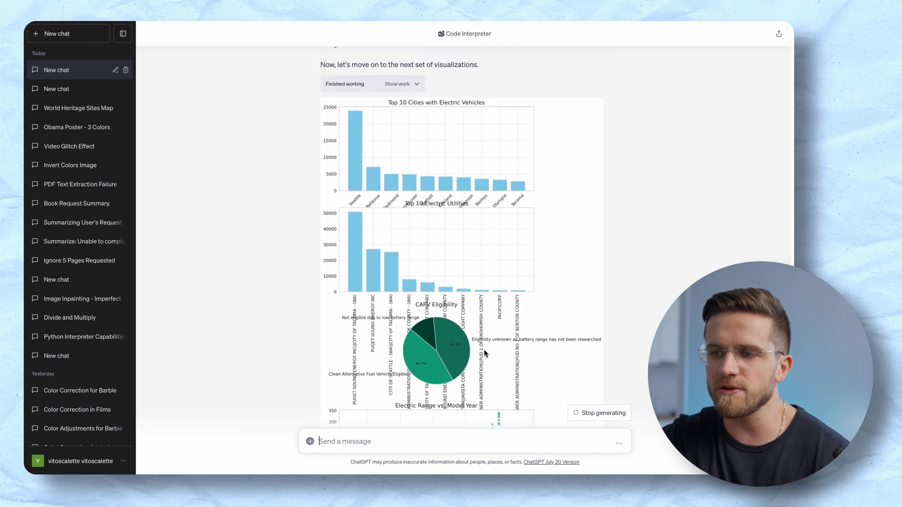
scroll("down", 3)
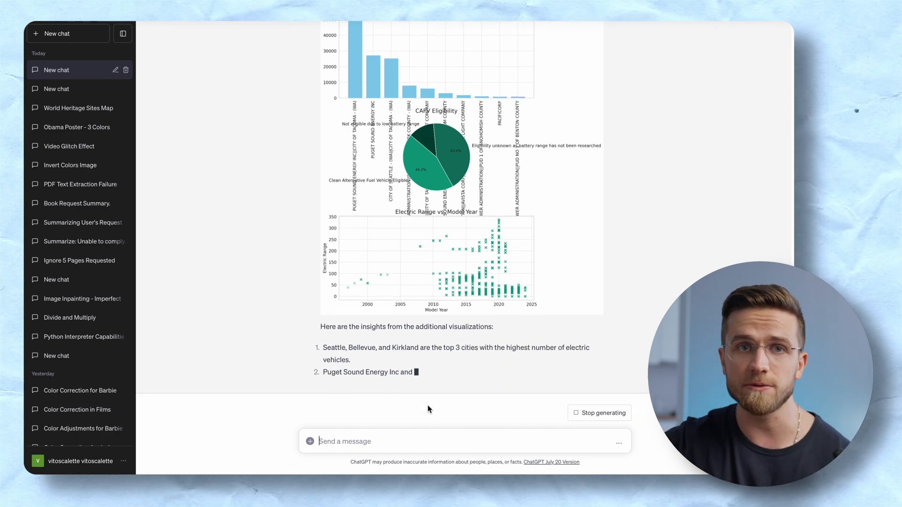